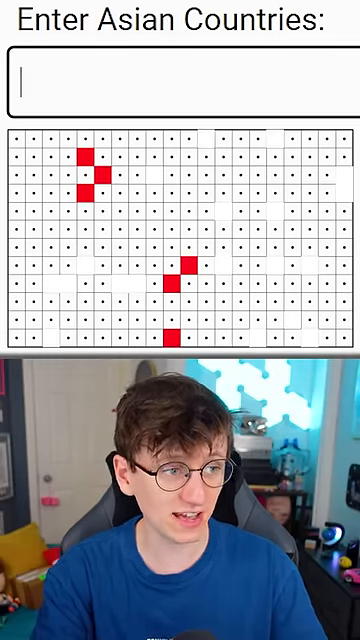
Step: Guess China, Myanmar and Iran in the quiz box, revealing more red flag cells
{"action": "type", "text": "q"}
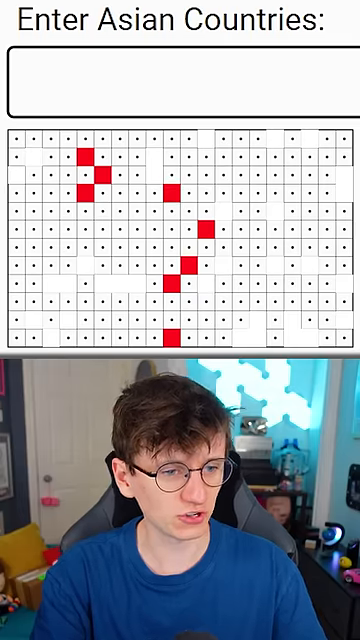
{"action": "type", "text": "china"}
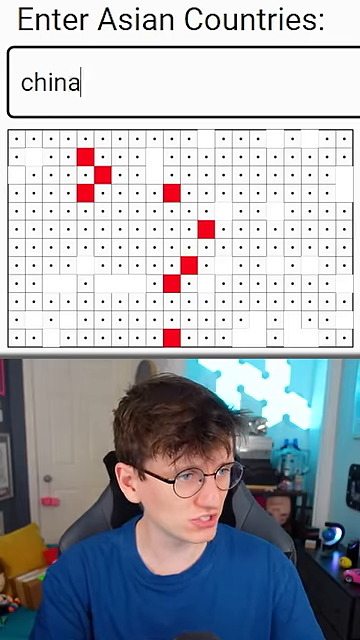
{"action": "type", "text": "myanm"}
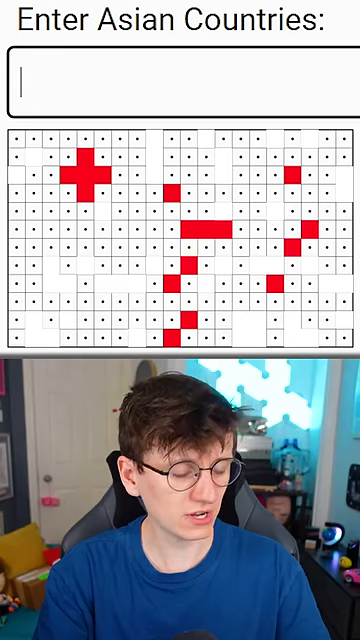
{"action": "type", "text": "ir"}
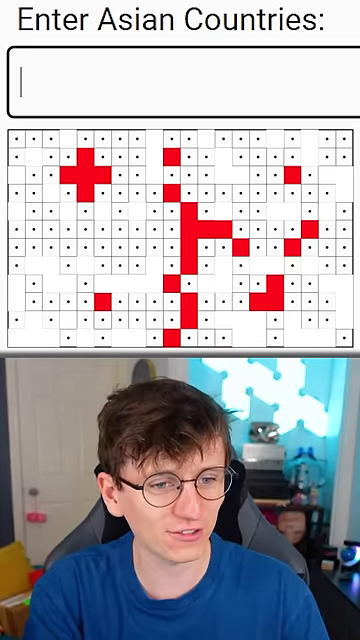
{"action": "type", "text": "g"}
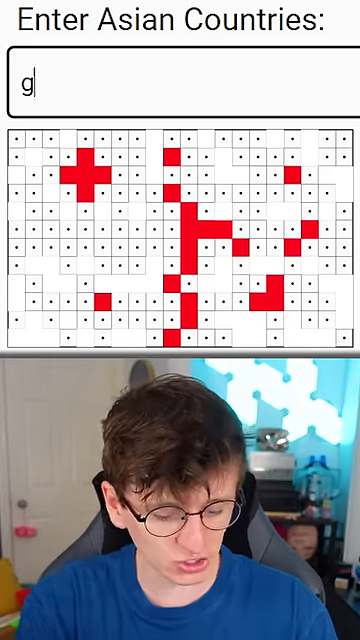
Step: Submit the pending guess, then enter Philippines and Uzbekistan to uncover the red cross
{"action": "key", "text": "Backspace"}
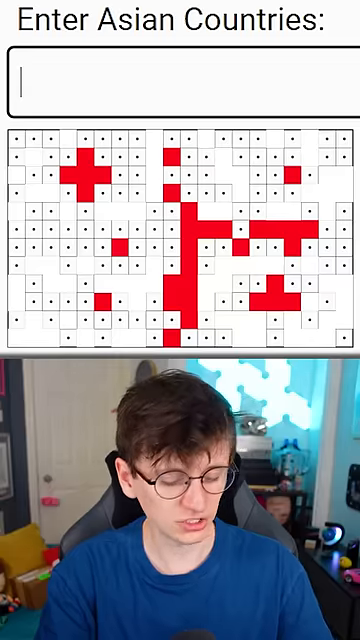
{"action": "type", "text": "philippine"}
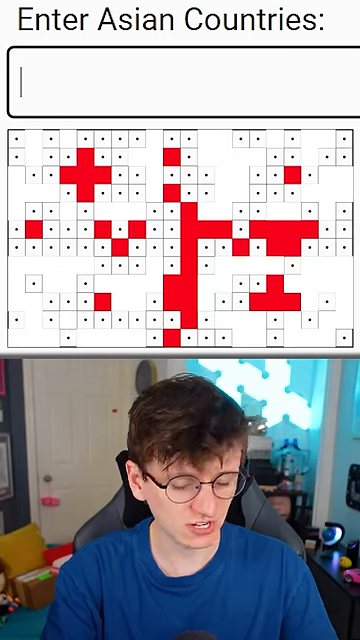
{"action": "type", "text": "uzbekista"}
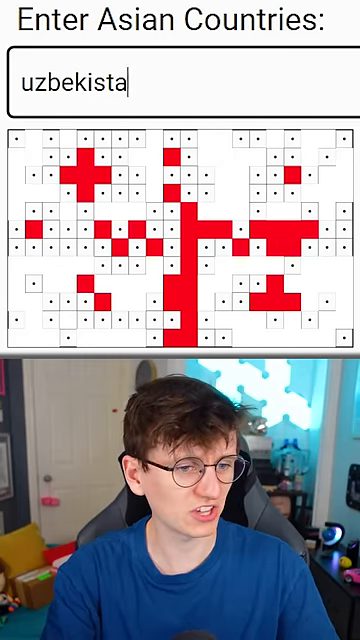